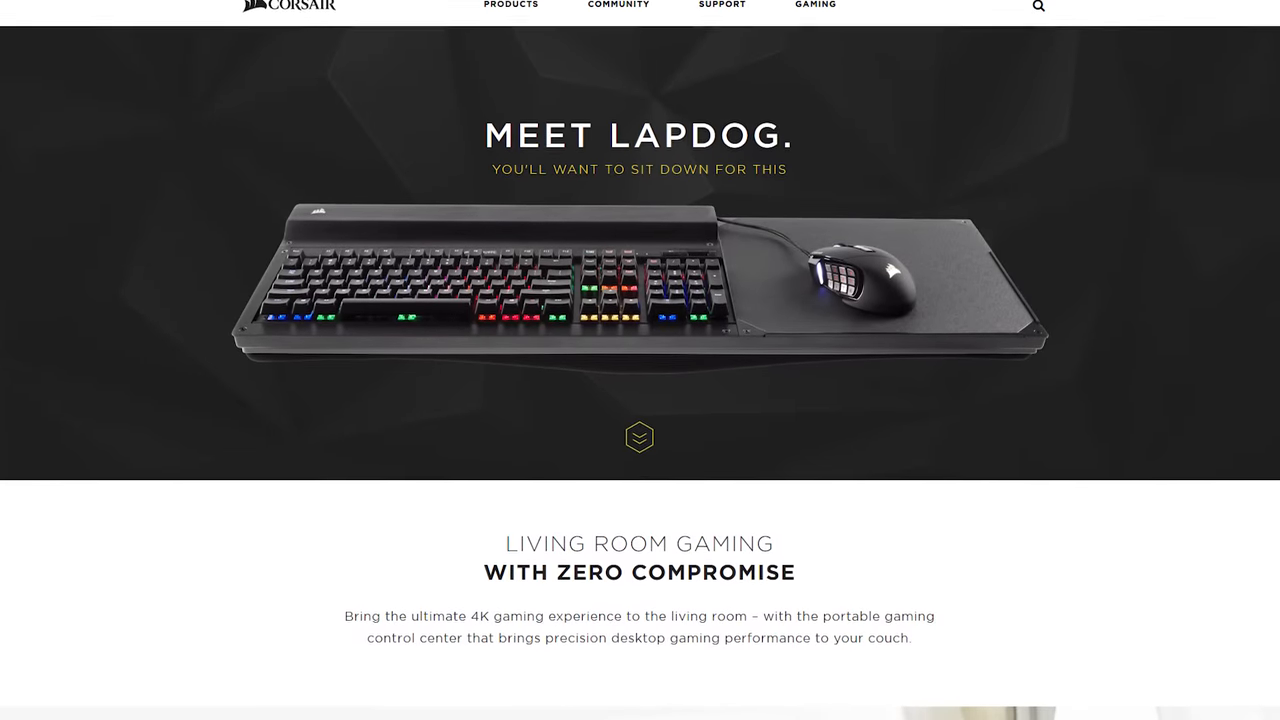
scroll("down", 3)
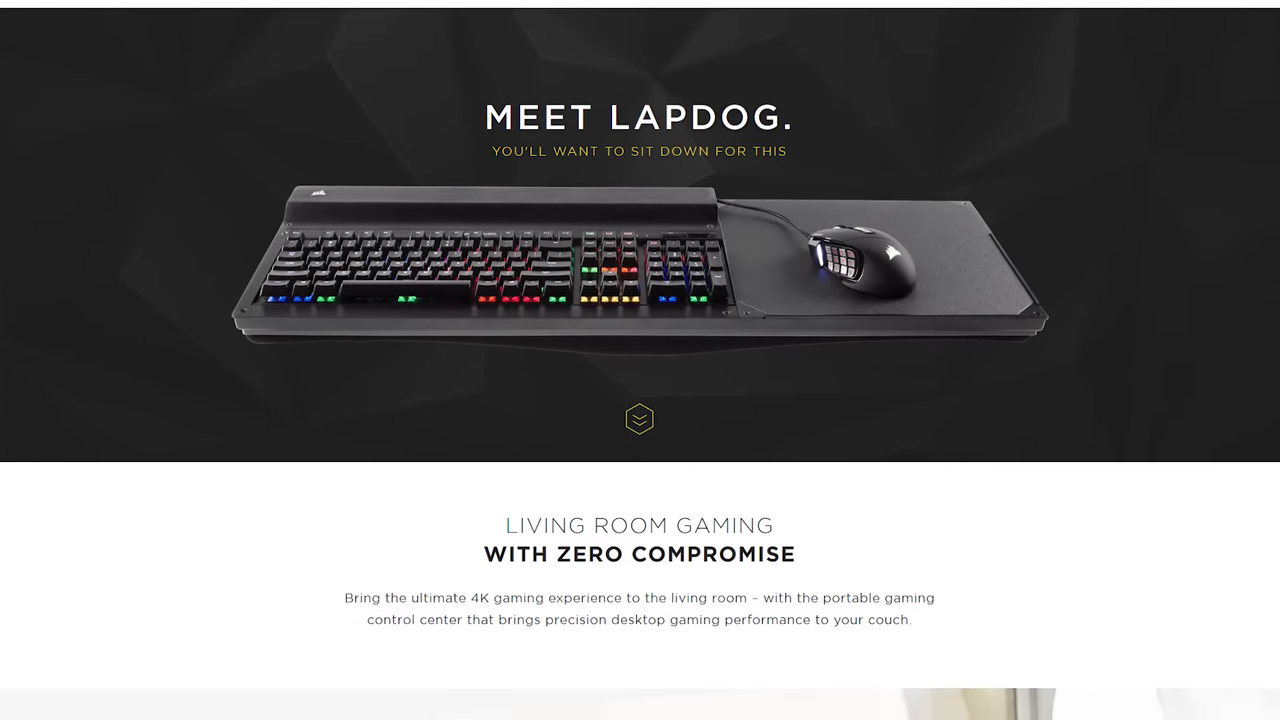
scroll("down", 3)
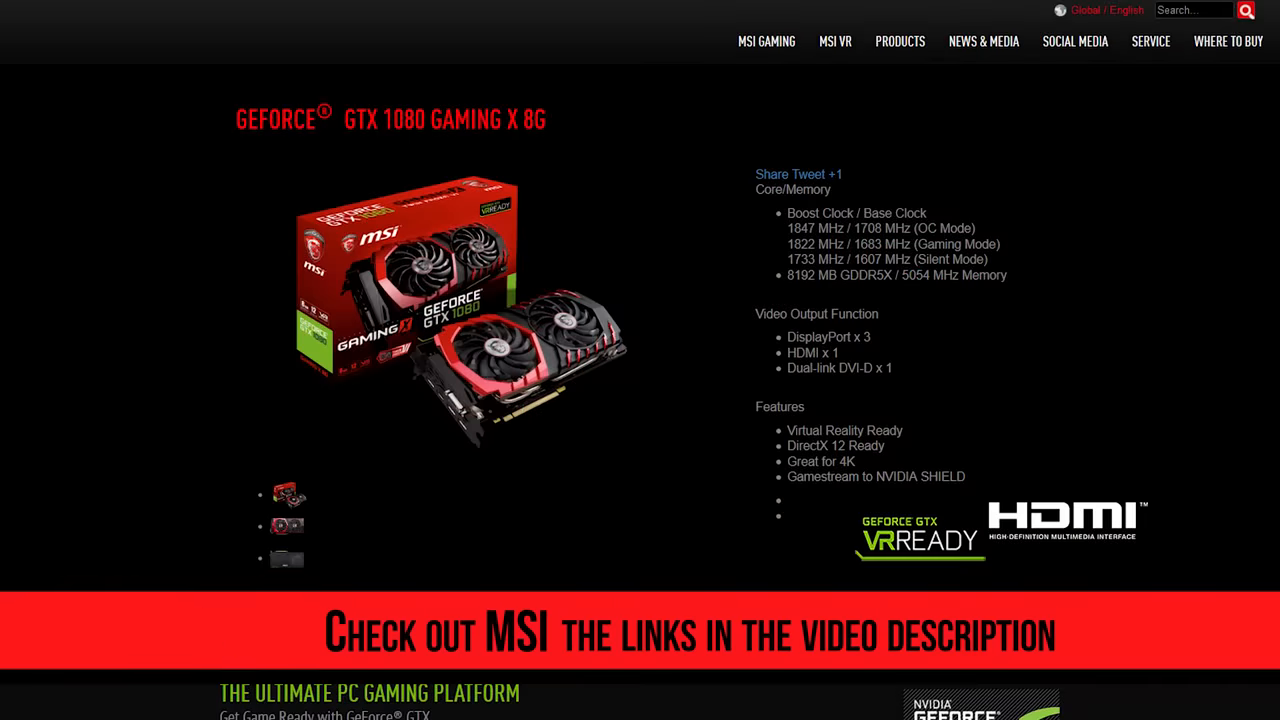
scroll("down", 3)
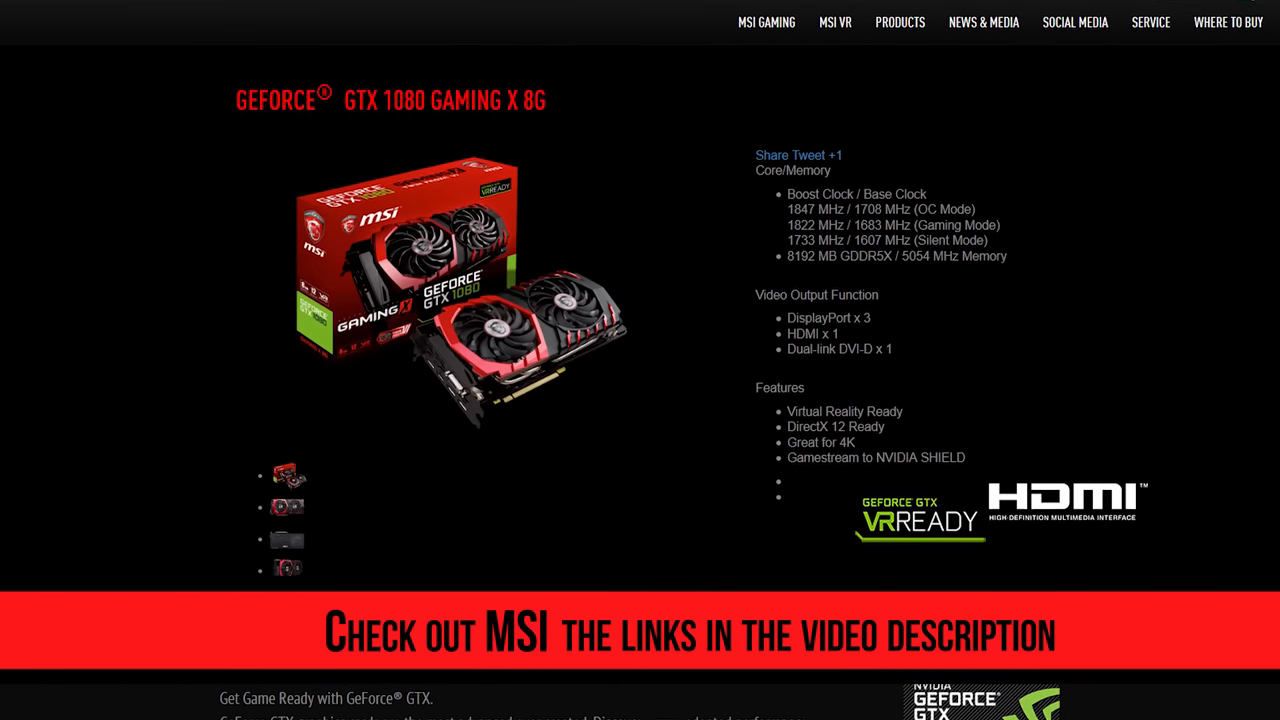
scroll("down", 3)
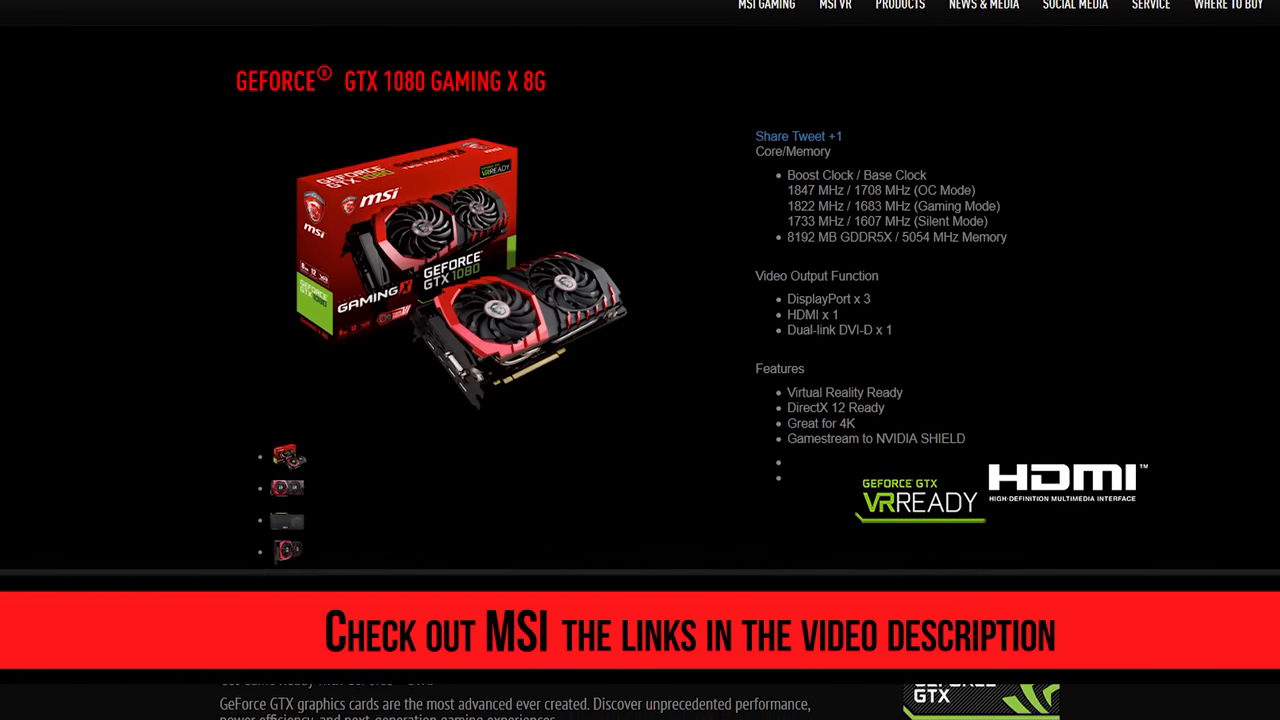